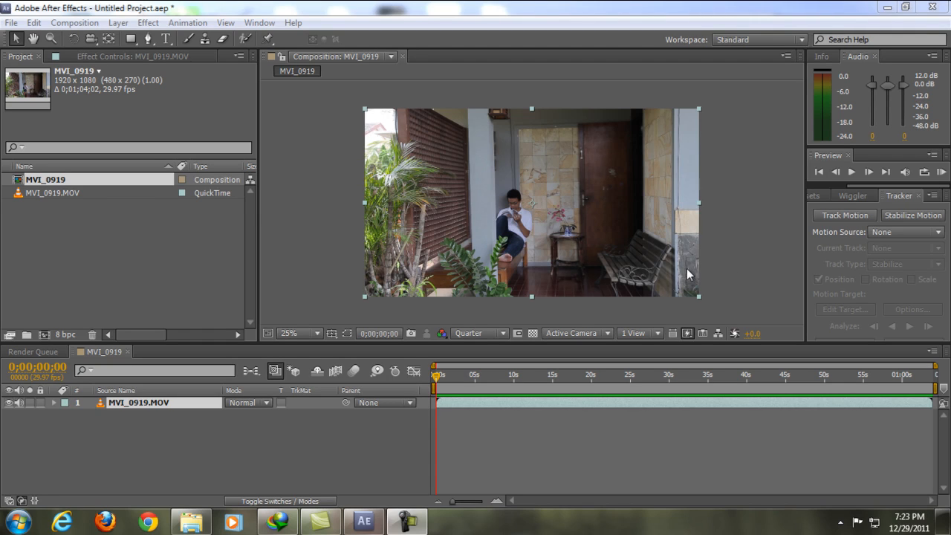
mouse_move(694, 273)
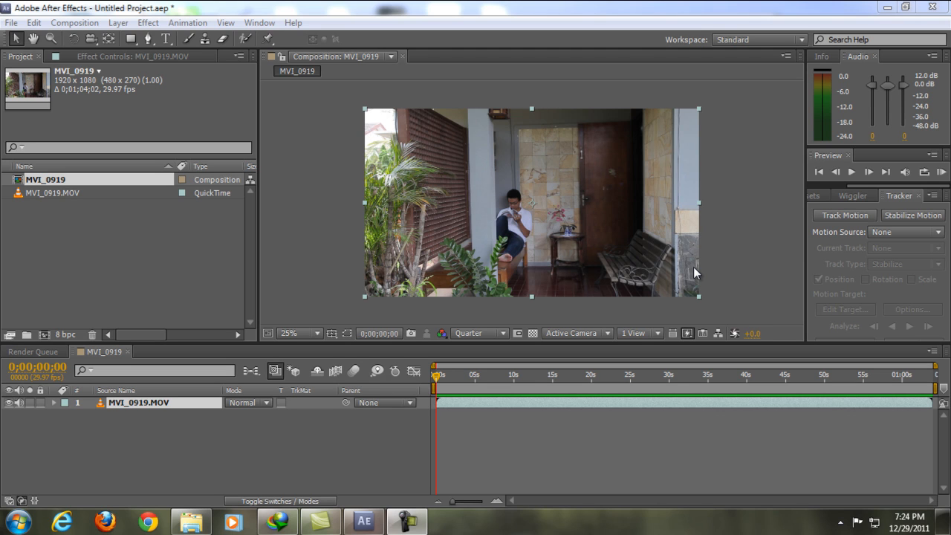
mouse_move(496, 389)
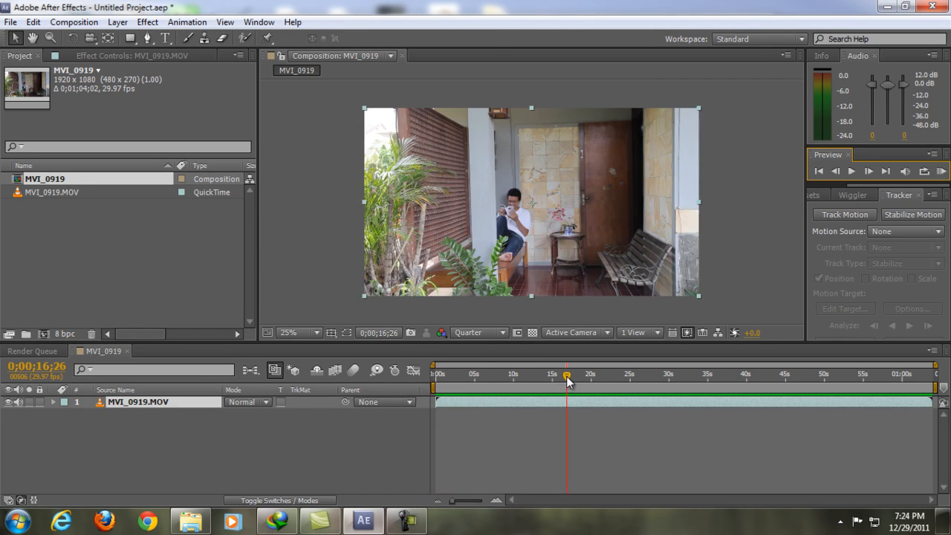
Scrub the timeline to about 40 seconds where the porch is empty between the seated and standing shots
drag(566, 375, 729, 375)
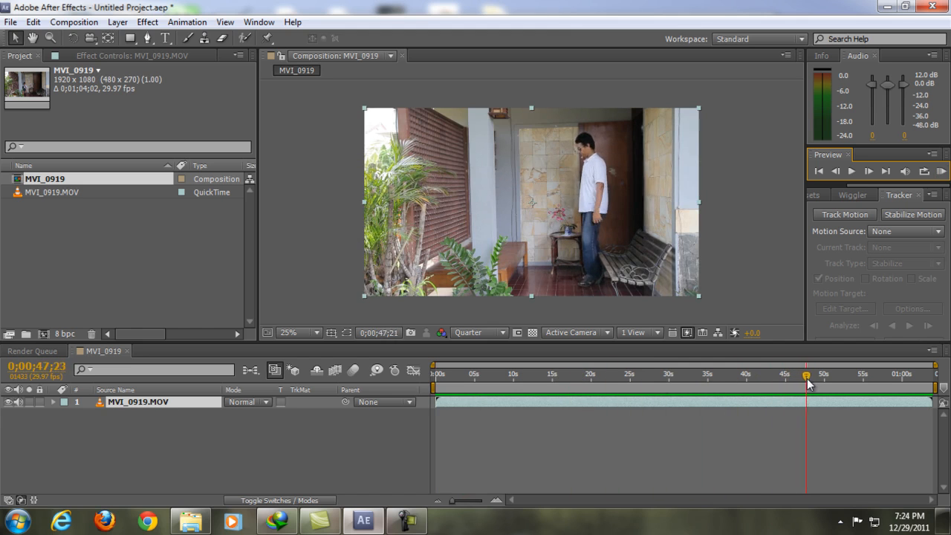
drag(806, 383, 846, 384)
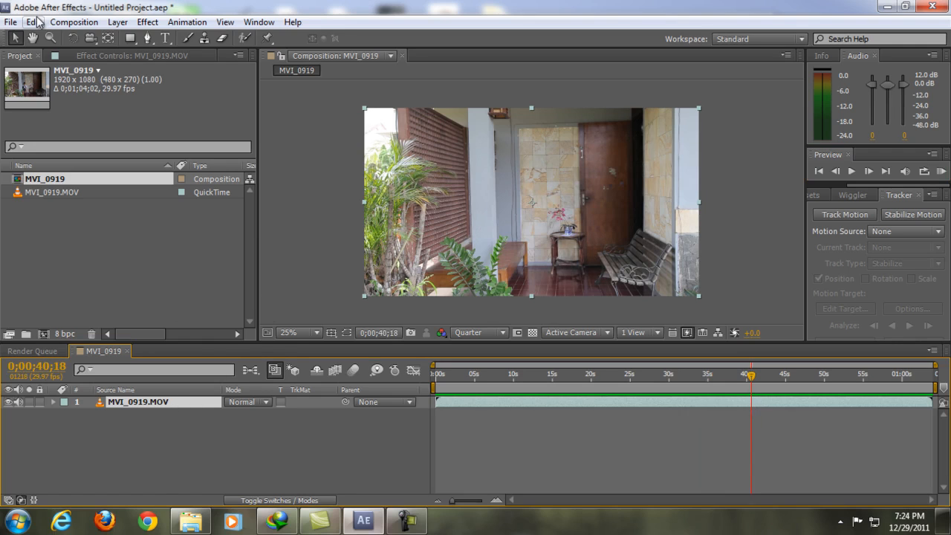
Split the layer at about 40 seconds via Edit > Split Layer and slide the later clip earlier to overlap
click(31, 22)
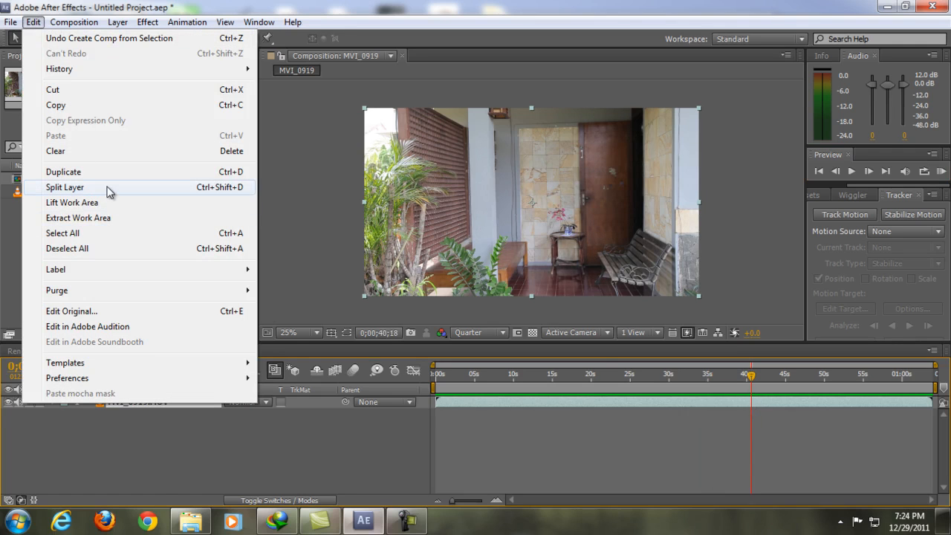
click(65, 187)
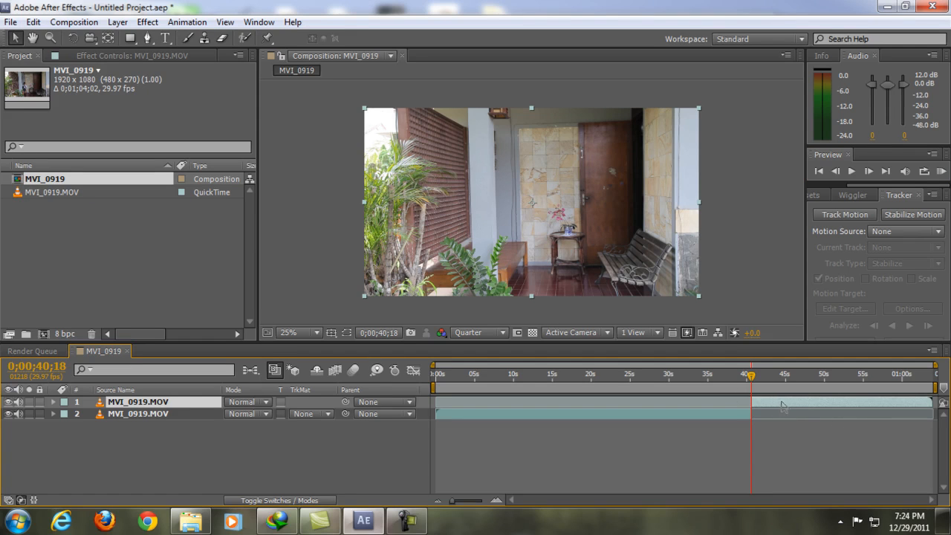
drag(750, 374, 820, 374)
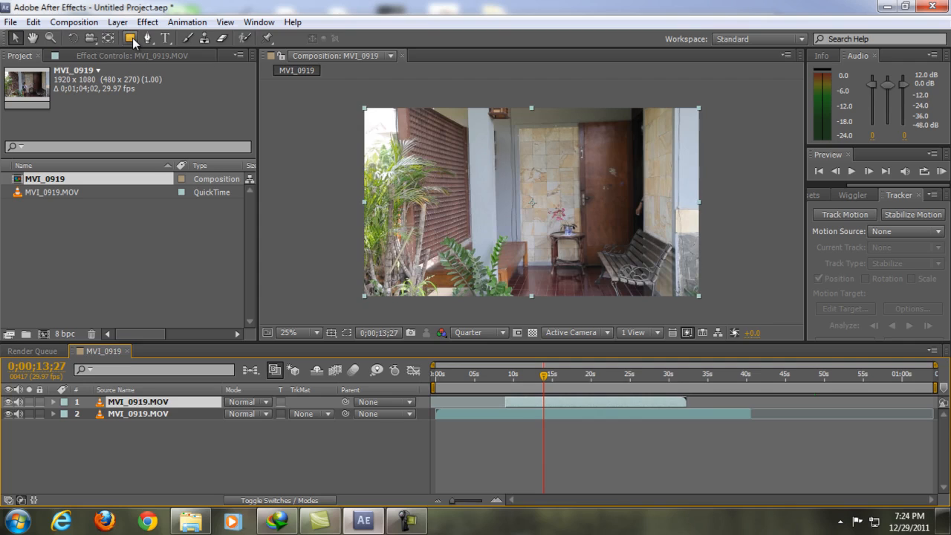
Draw a rectangular mask on the top layer around the standing person and scrub to confirm both copies show
click(131, 38)
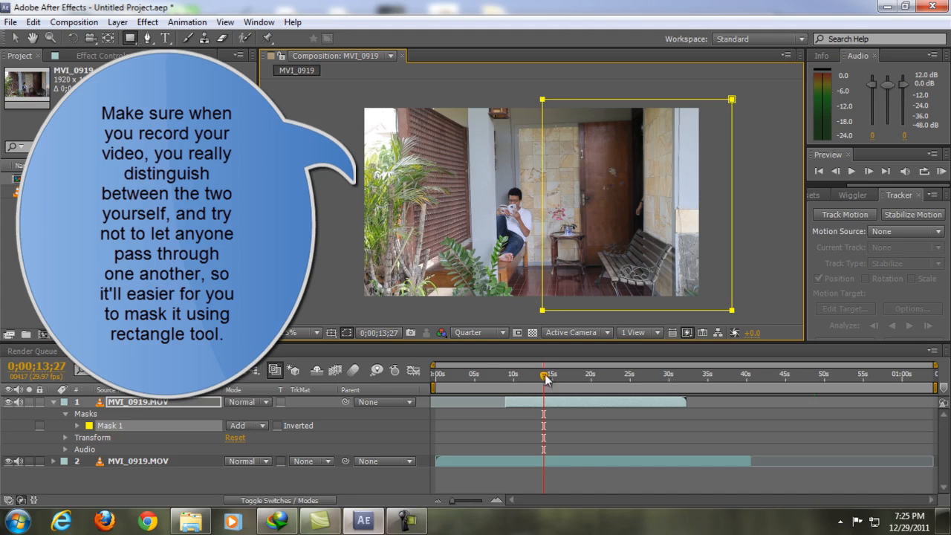
drag(546, 380, 557, 381)
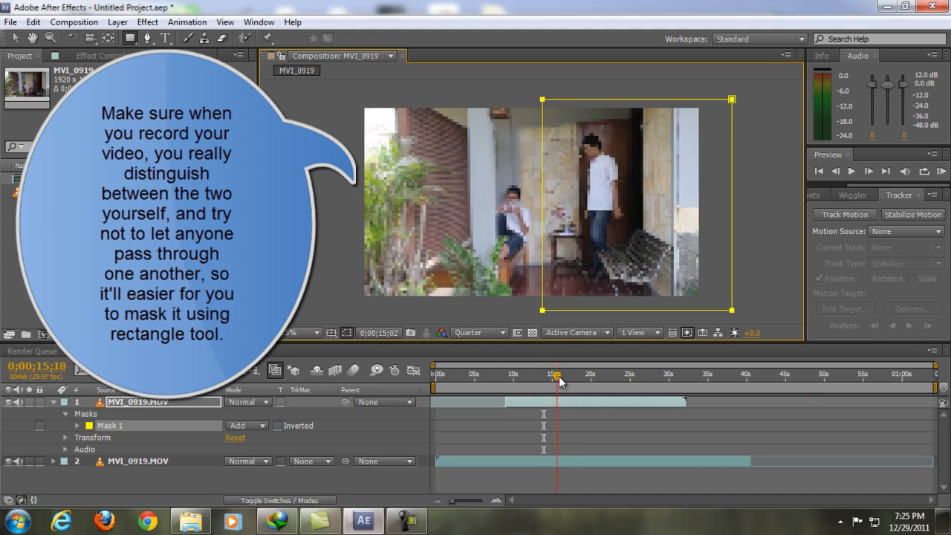
drag(556, 380, 566, 381)
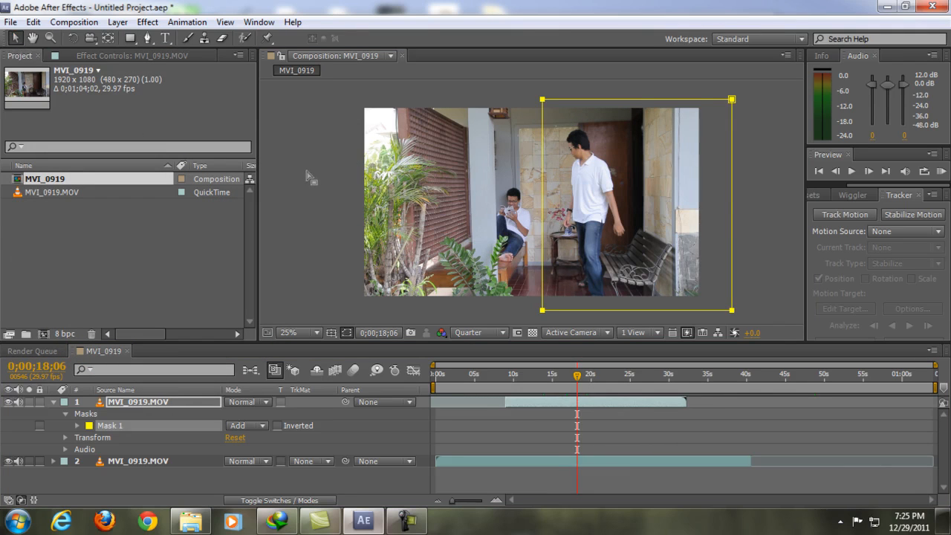
click(300, 333)
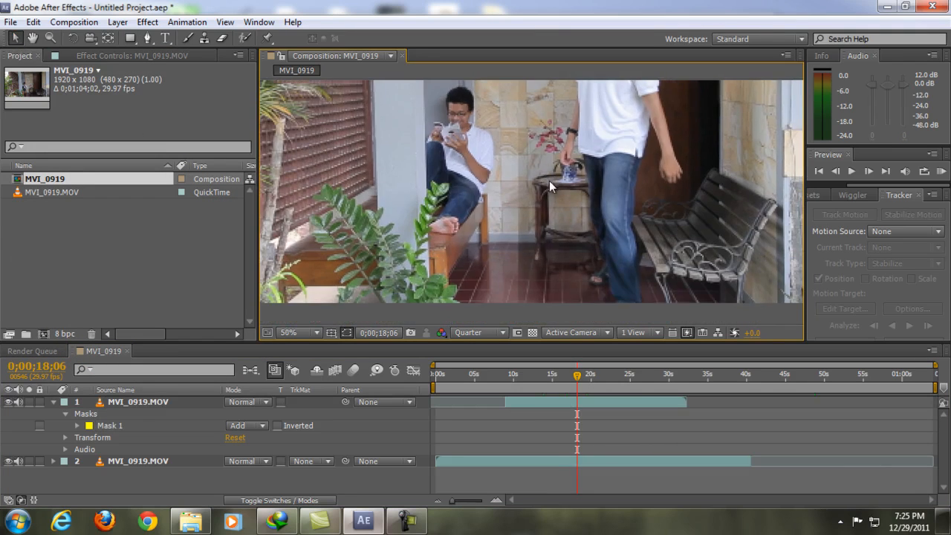
mouse_move(523, 256)
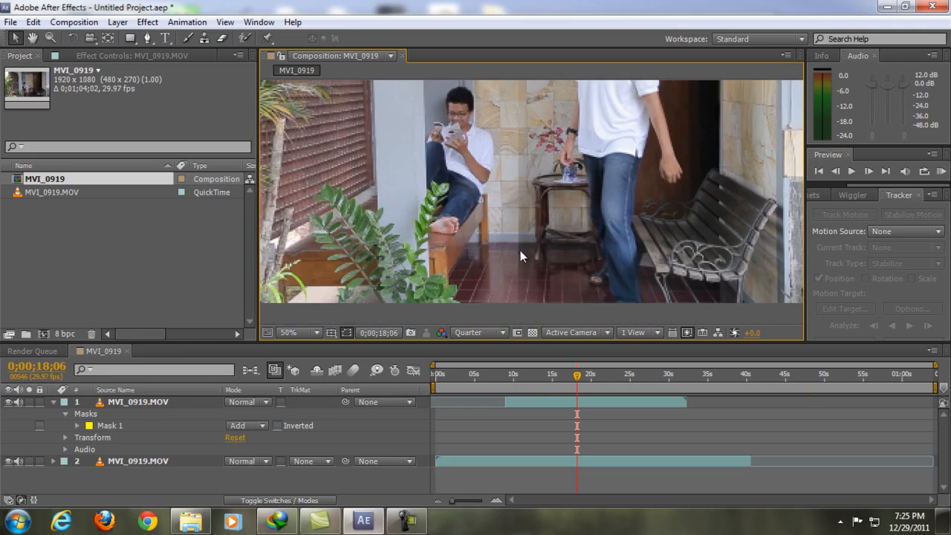
click(300, 333)
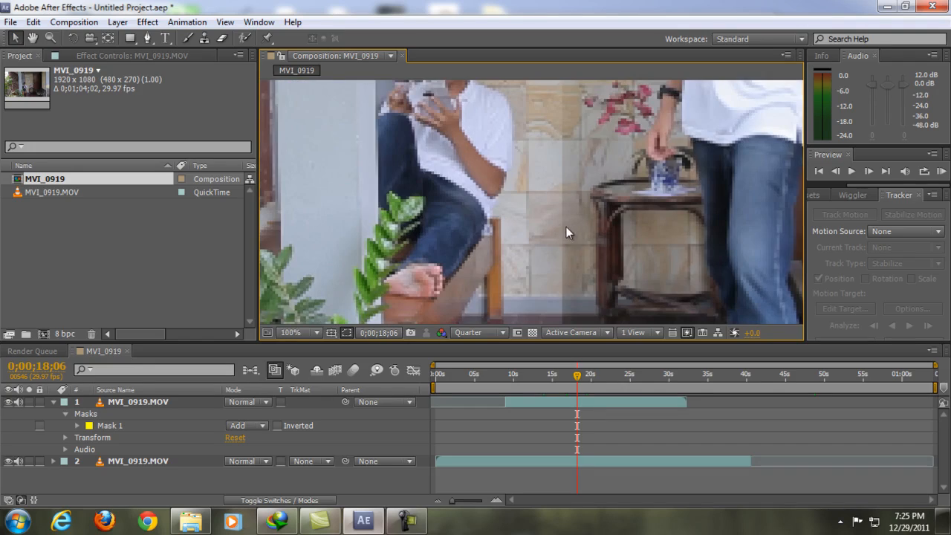
click(300, 333)
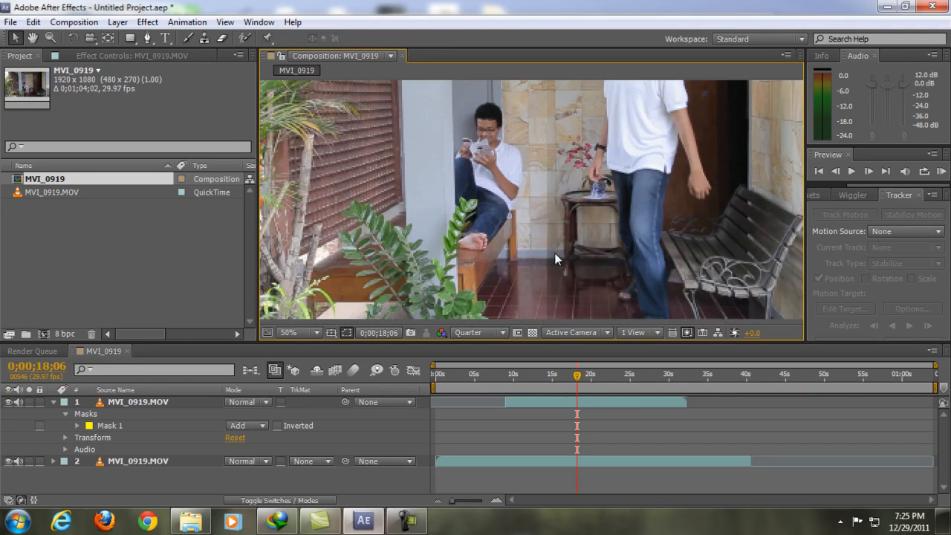
click(136, 401)
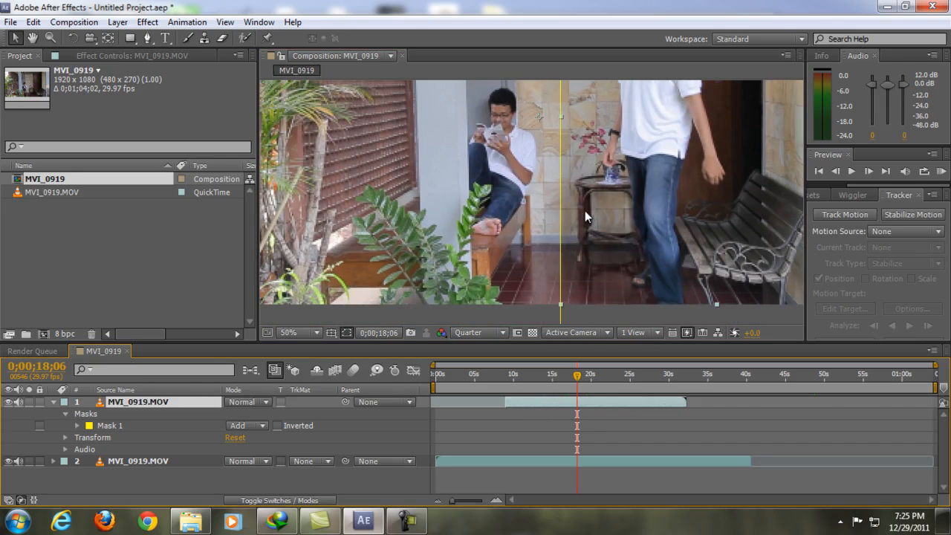
click(288, 333)
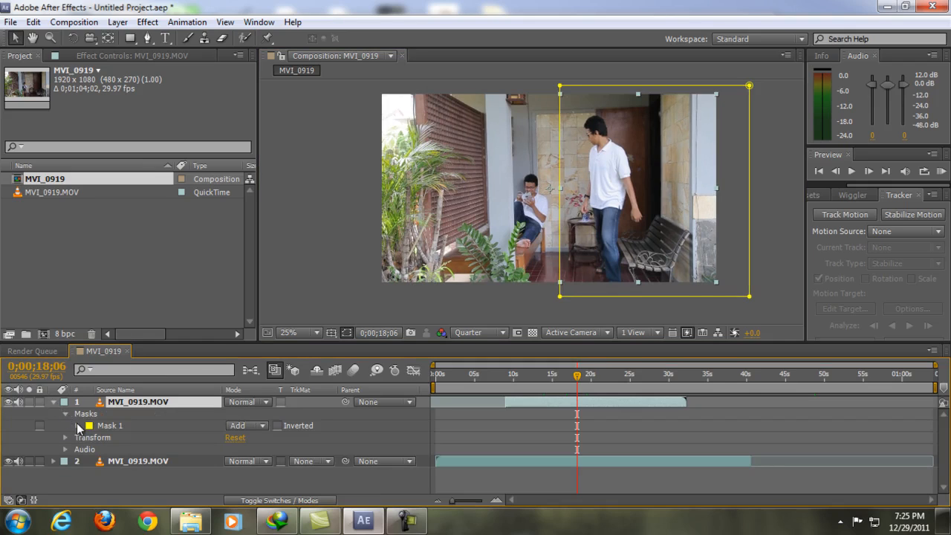
Set Mask 1's Mask Feather to 72 pixels and zoom in to check the softened seam
click(78, 425)
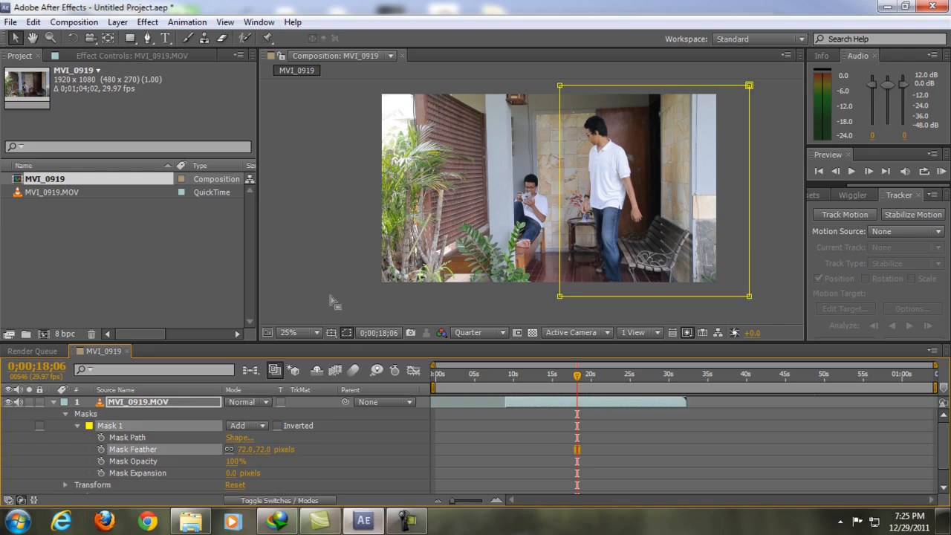
click(288, 333)
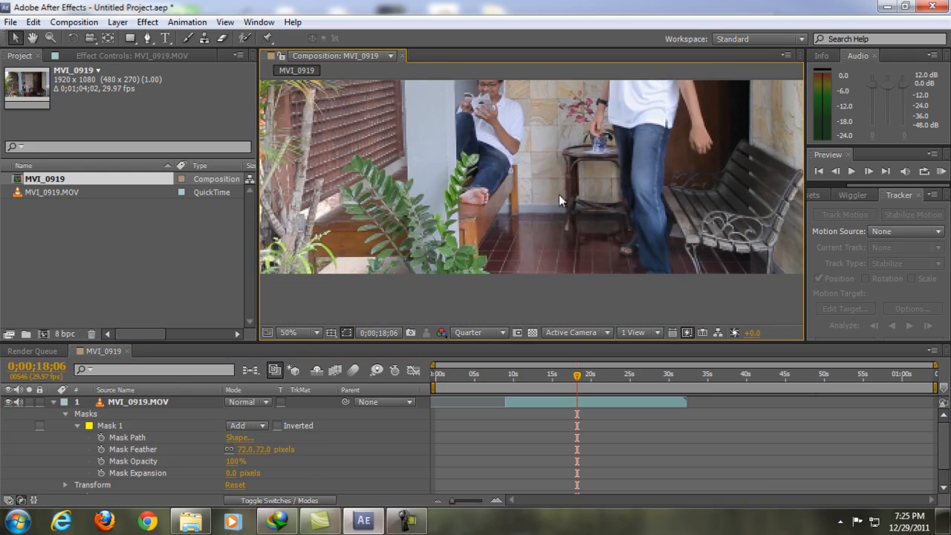
click(301, 333)
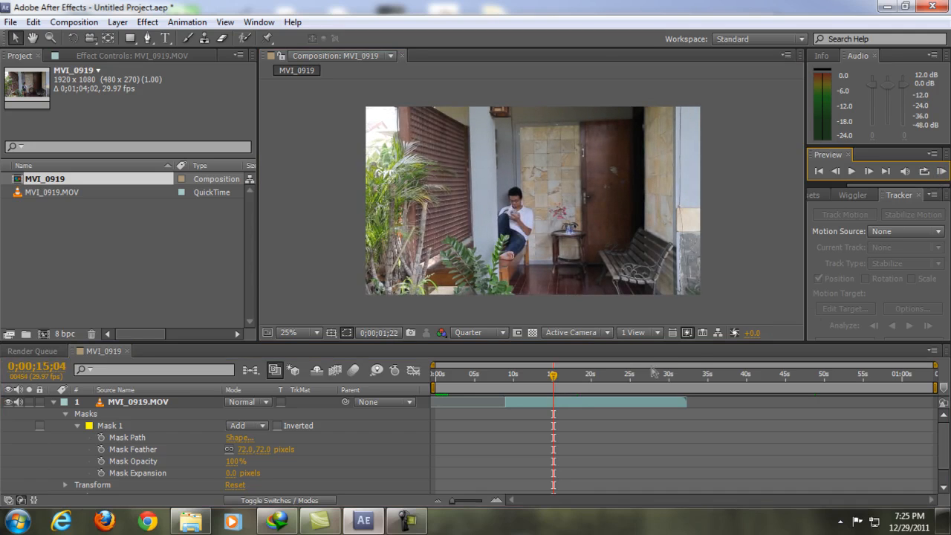
click(553, 379)
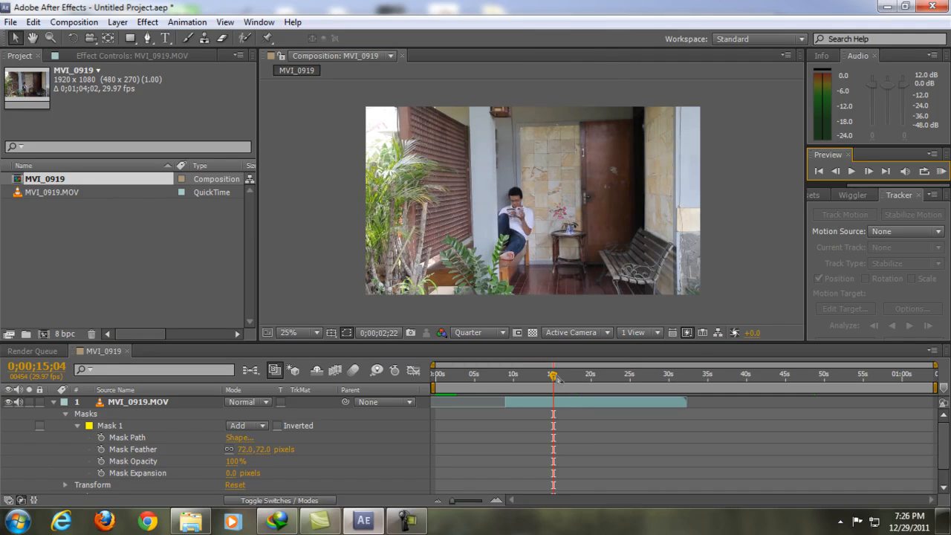